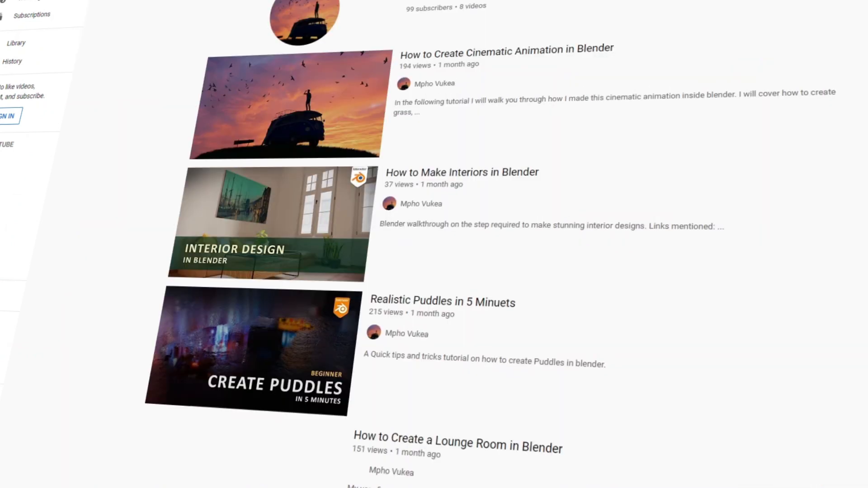
# - Preview the gravel plane under a darker studio HDRI, then bring up the editor type list
pyautogui.scroll(-3)
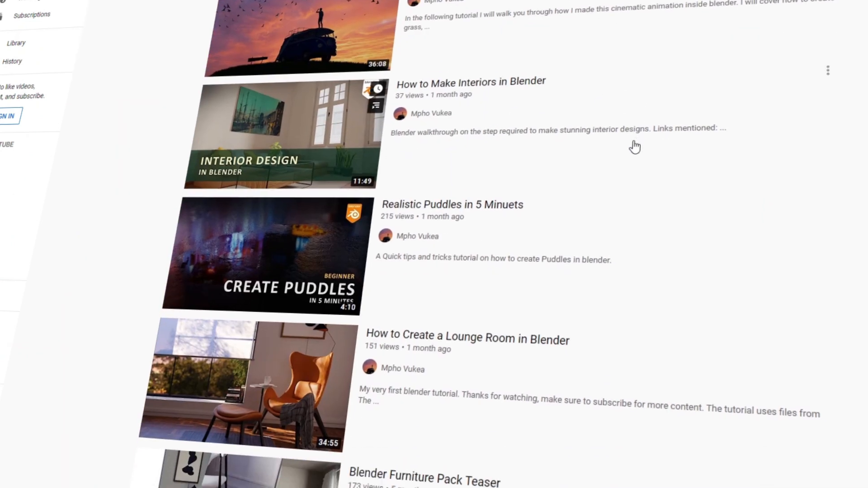
pyautogui.click(431, 113)
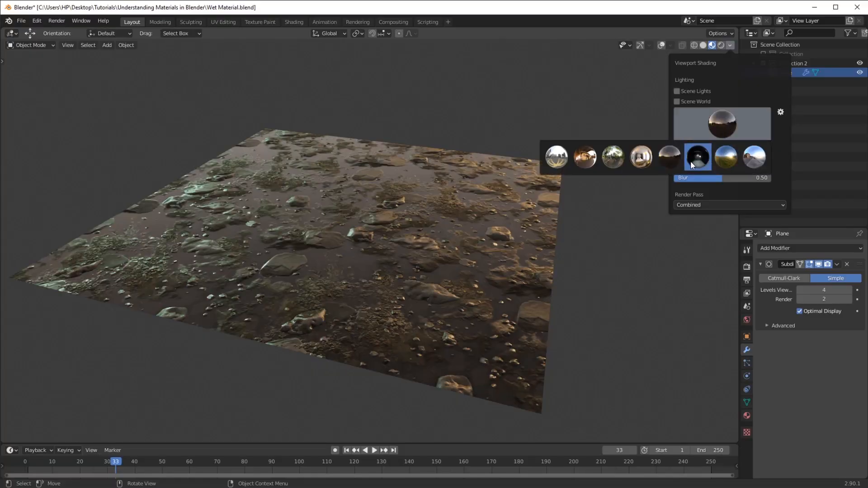
pyautogui.click(723, 157)
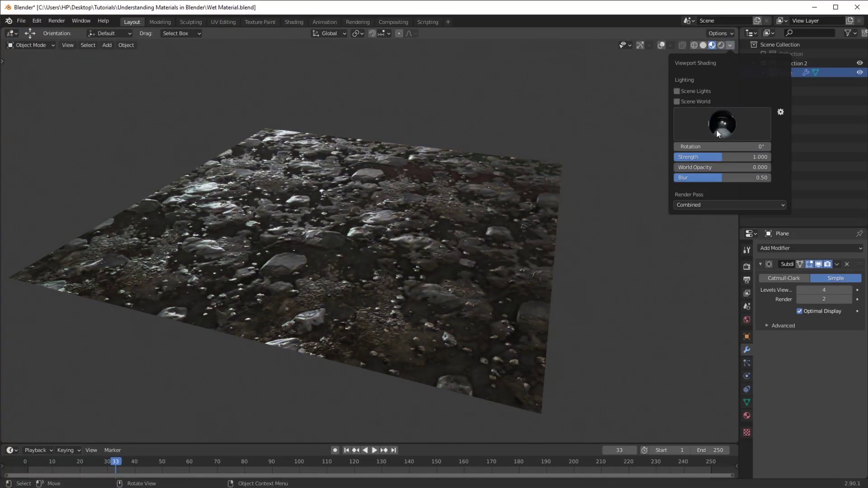
pyautogui.click(721, 124)
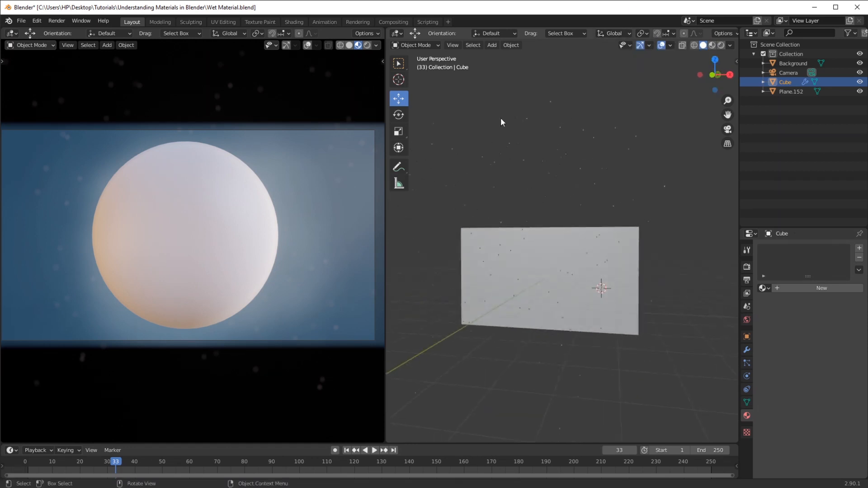
pyautogui.moveTo(510, 156)
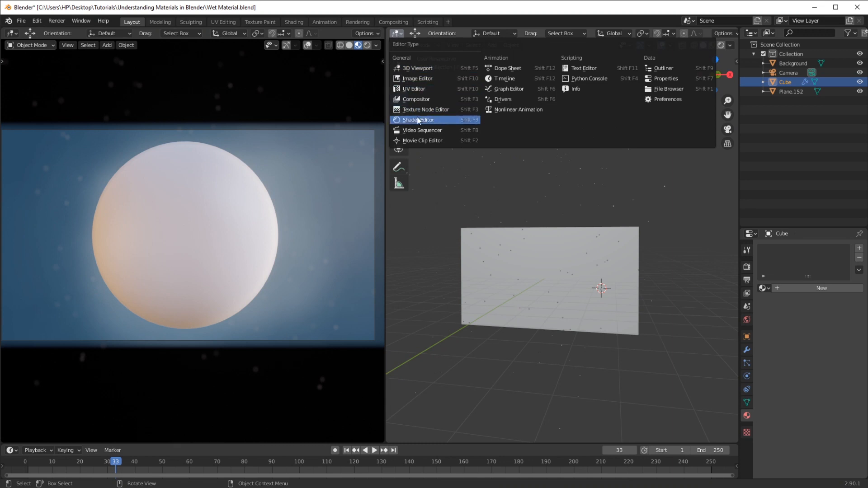
# - Switch the area to the Shader Editor
pyautogui.click(418, 119)
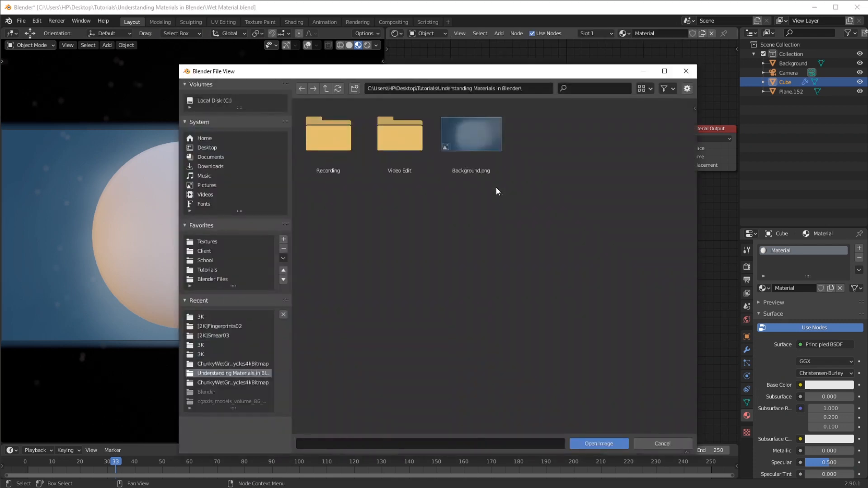
pyautogui.moveTo(252, 369)
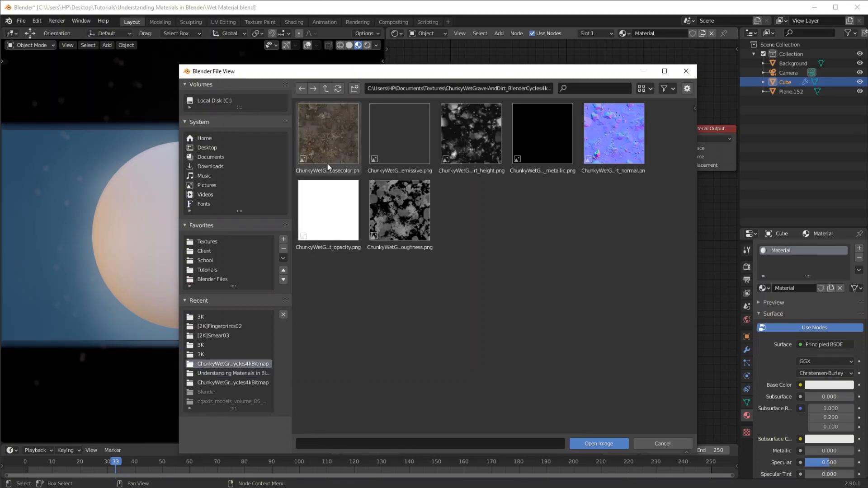
# - Pick the chunky wet gravel base colour PNG in the file browser
pyautogui.click(597, 444)
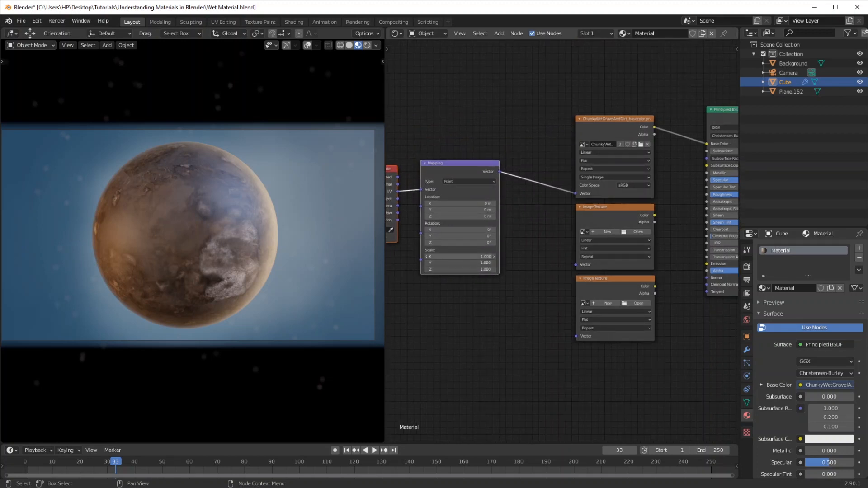
# - Load the chunky wet gravel roughness PNG into the second Image Texture node
pyautogui.click(458, 256)
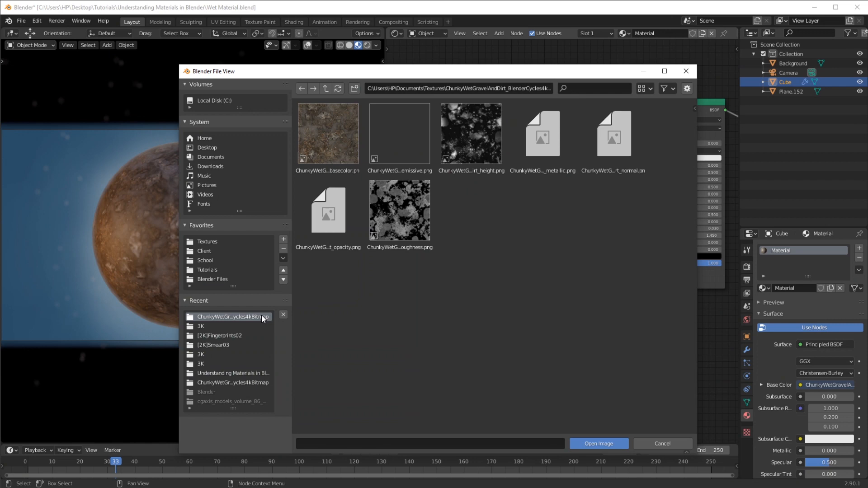
pyautogui.moveTo(369, 351)
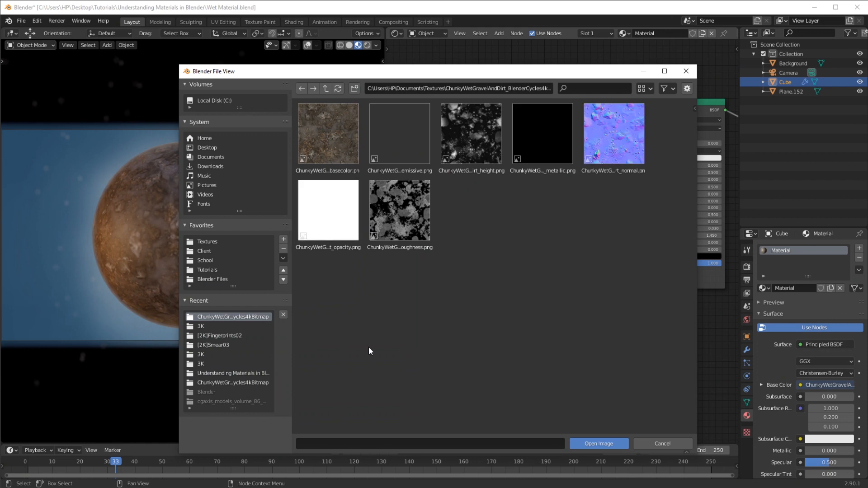
pyautogui.click(598, 443)
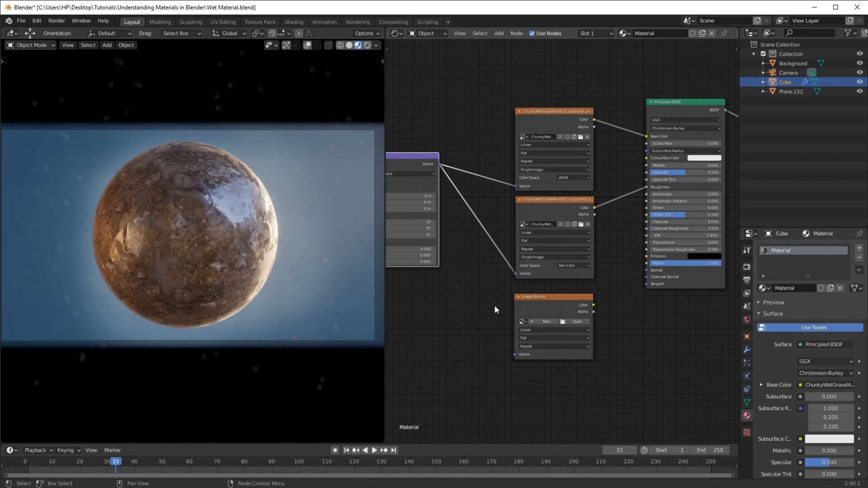
pyautogui.moveTo(535, 267)
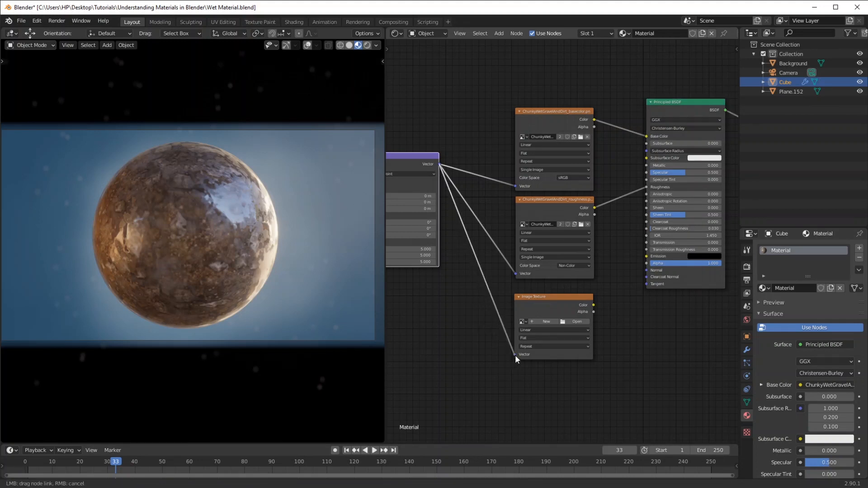
# - Load the gravel normal PNG from the chunky wet gravel folder into the third texture node
pyautogui.click(577, 322)
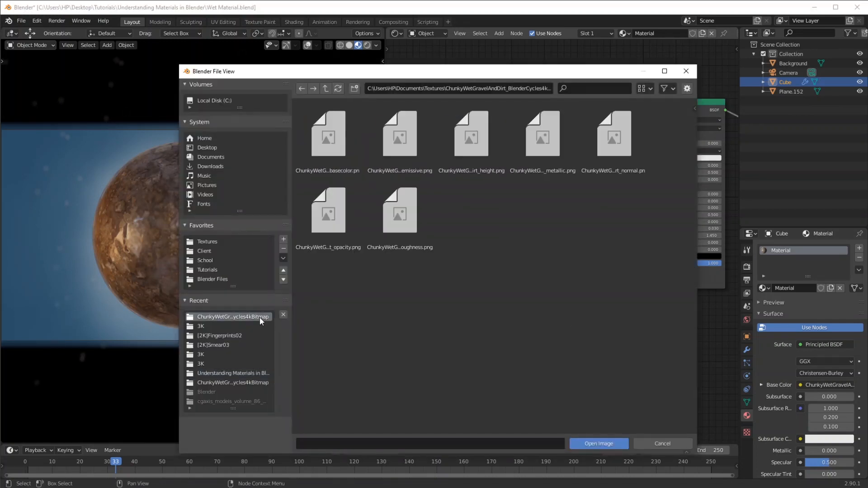
pyautogui.click(613, 134)
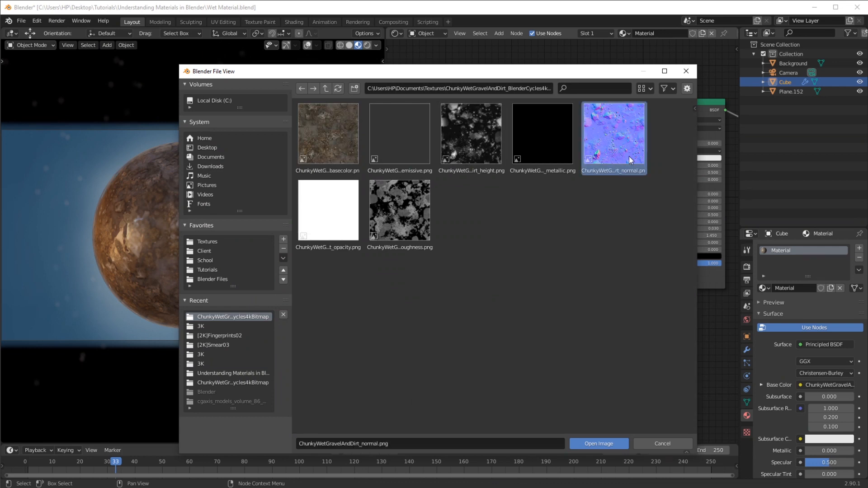
pyautogui.click(598, 444)
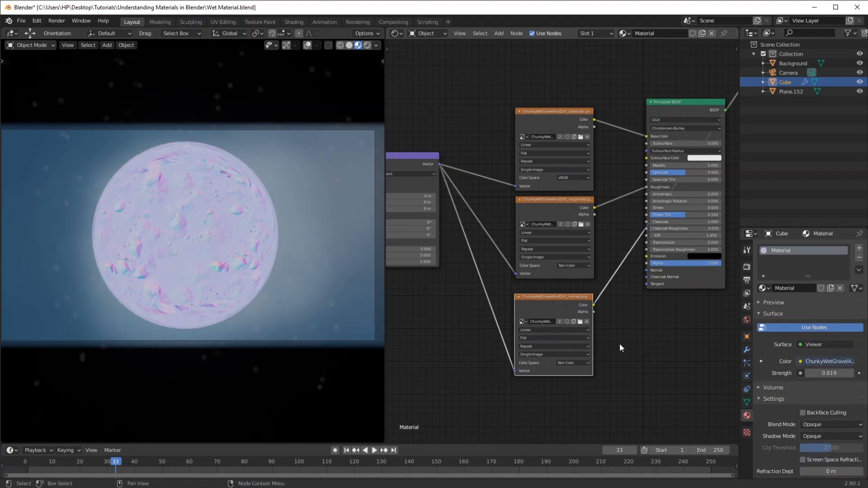
# - Set the gravel normal texture's colour space to Non-Color
pyautogui.click(553, 265)
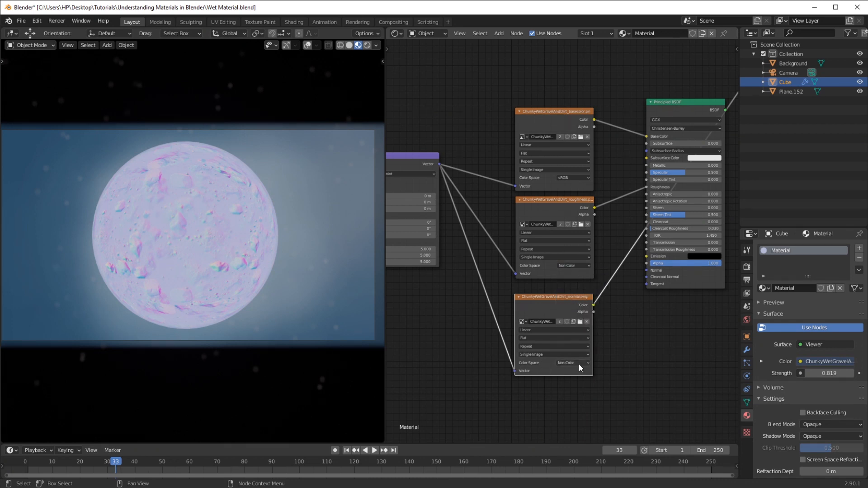
pyautogui.click(553, 363)
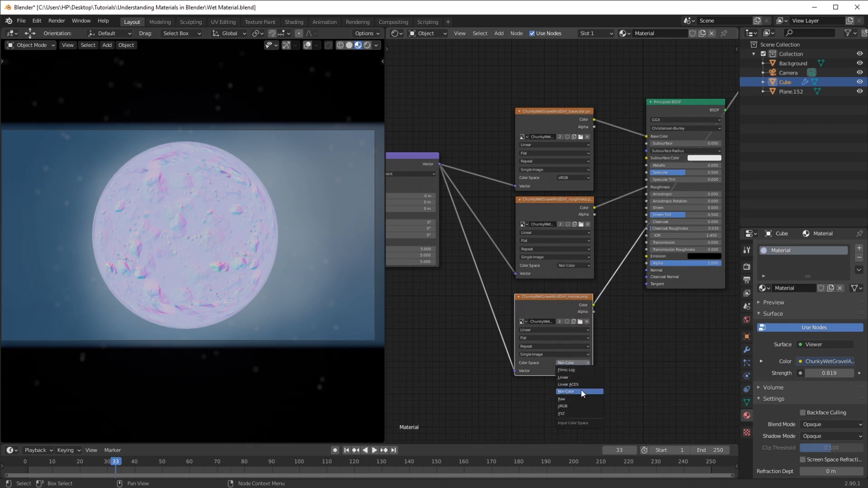
pyautogui.click(566, 391)
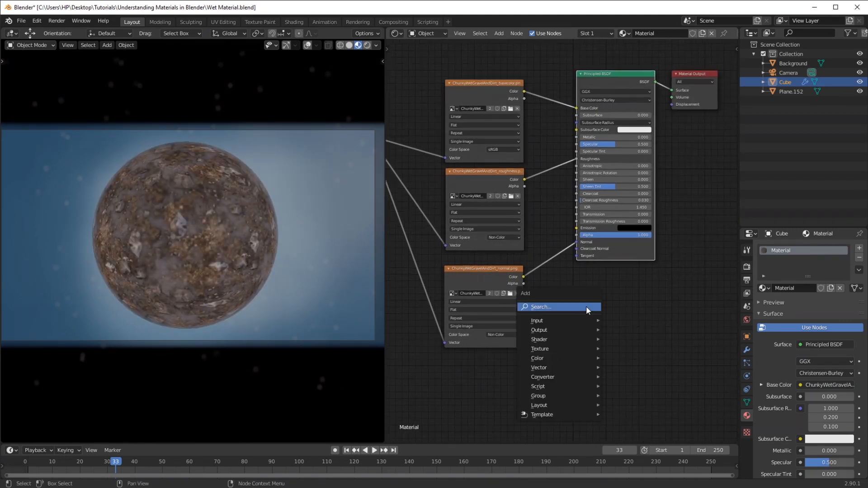
# - Search the Add menu for 'normal map' to add a Normal Map node
pyautogui.write('no')
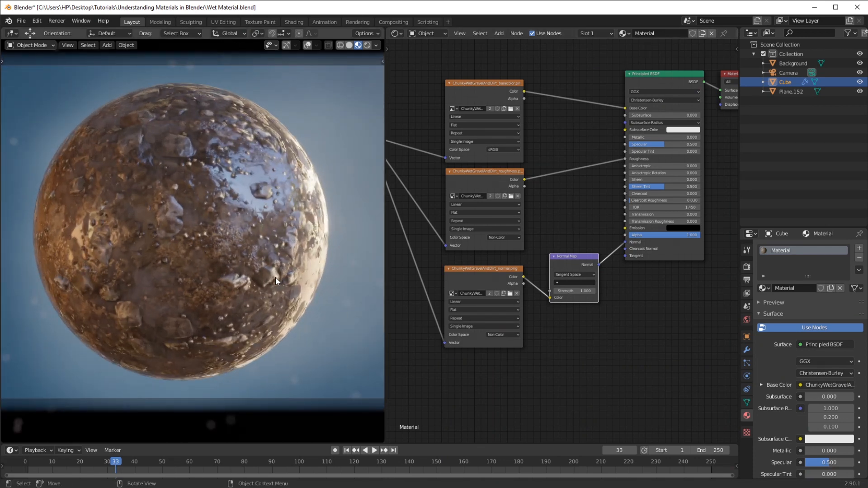
pyautogui.moveTo(214, 220)
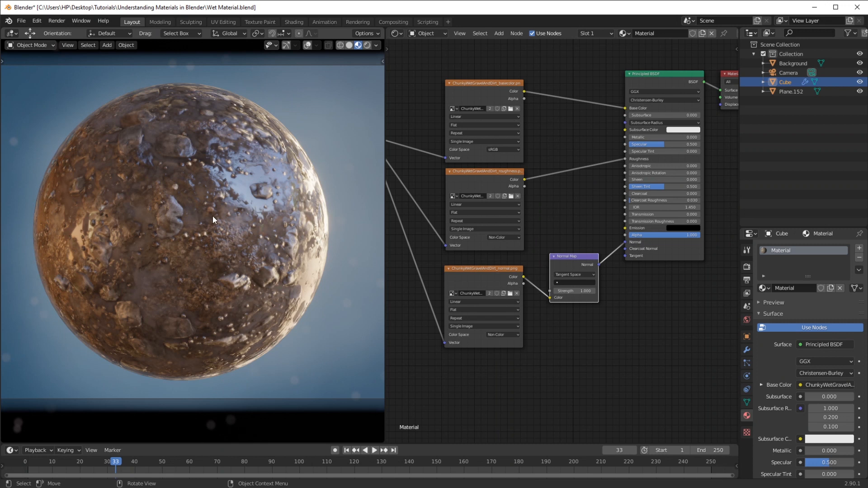
pyautogui.moveTo(274, 383)
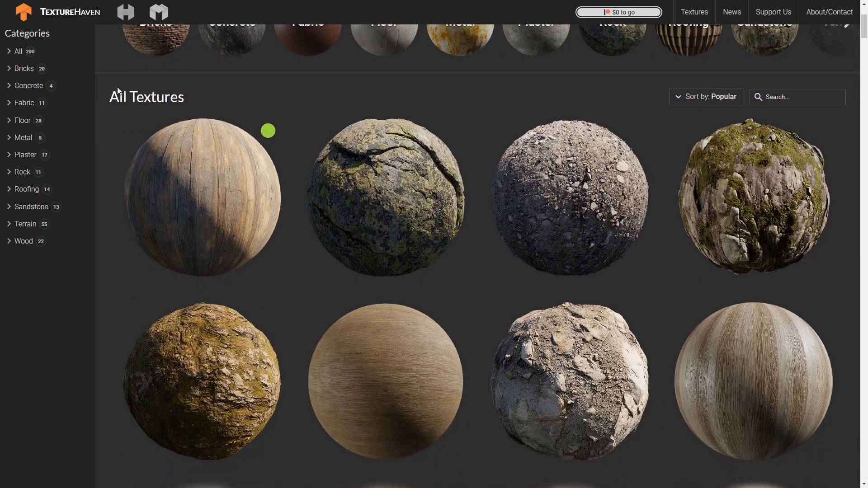
pyautogui.scroll(-3)
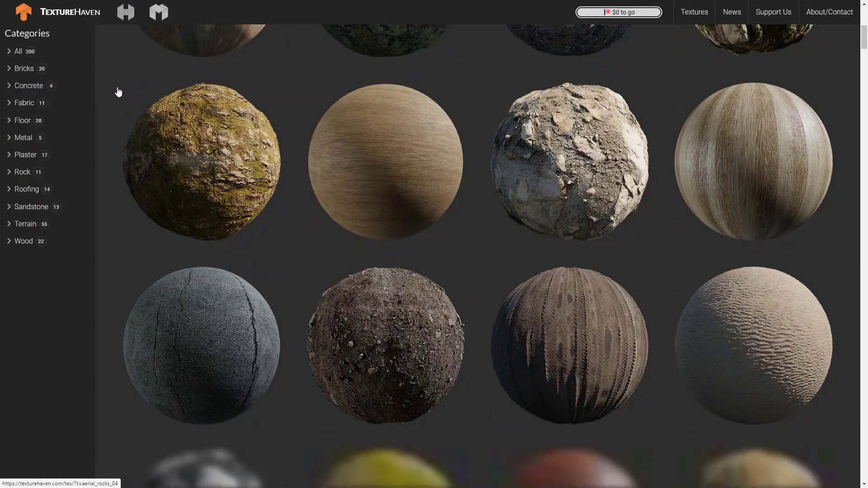
pyautogui.scroll(-3)
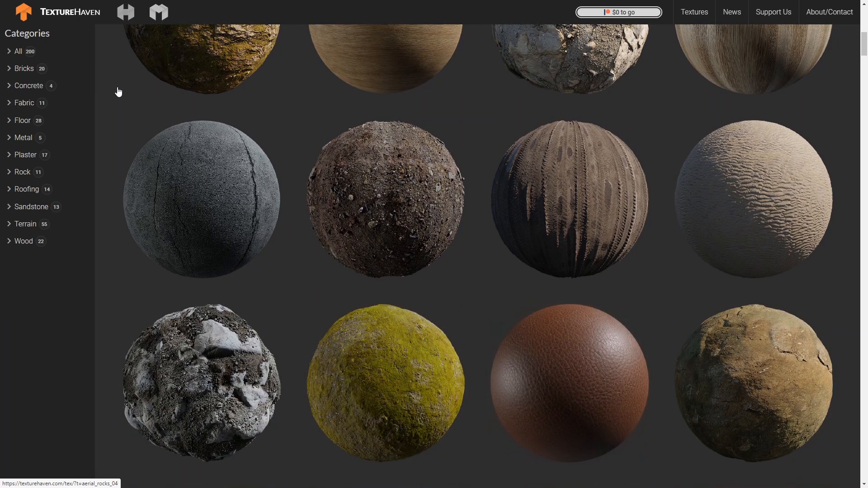
pyautogui.moveTo(530, 178)
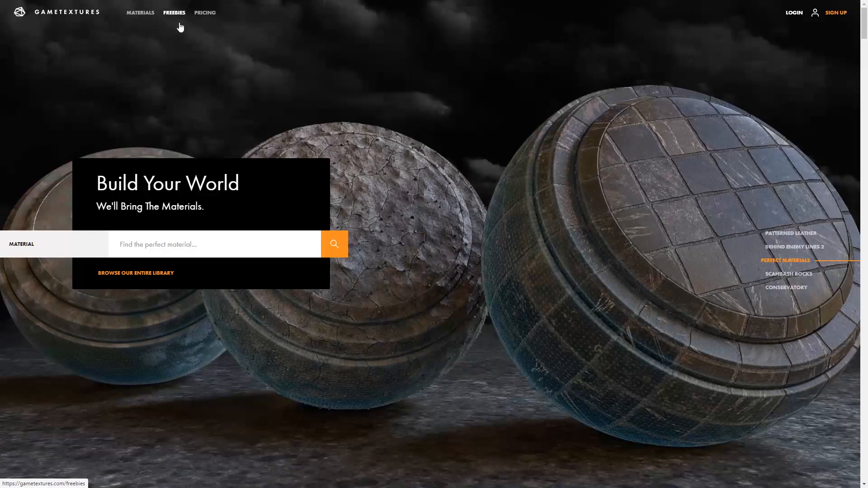
pyautogui.scroll(-3)
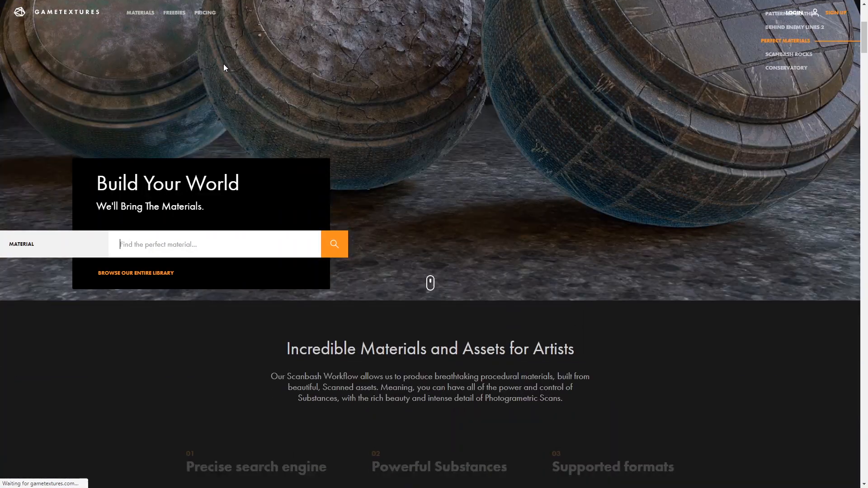